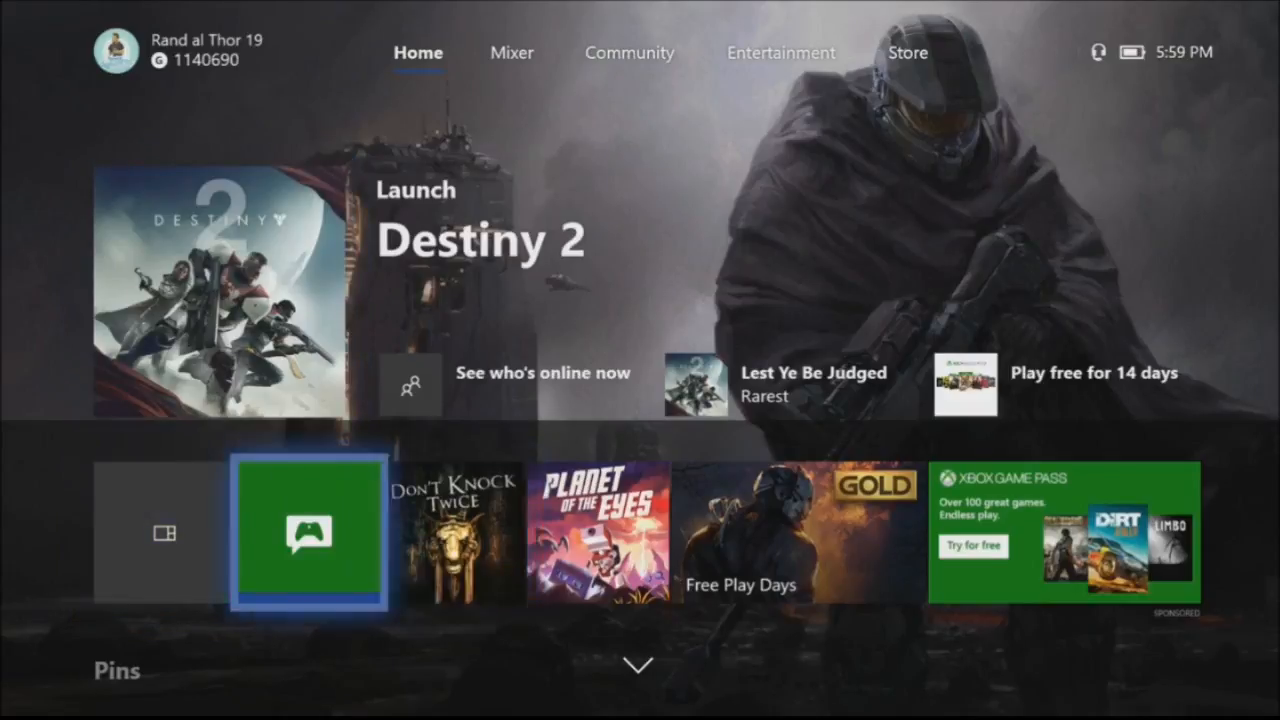
Step: Open the guide from Home and switch to its System tab with All settings
key("Up")
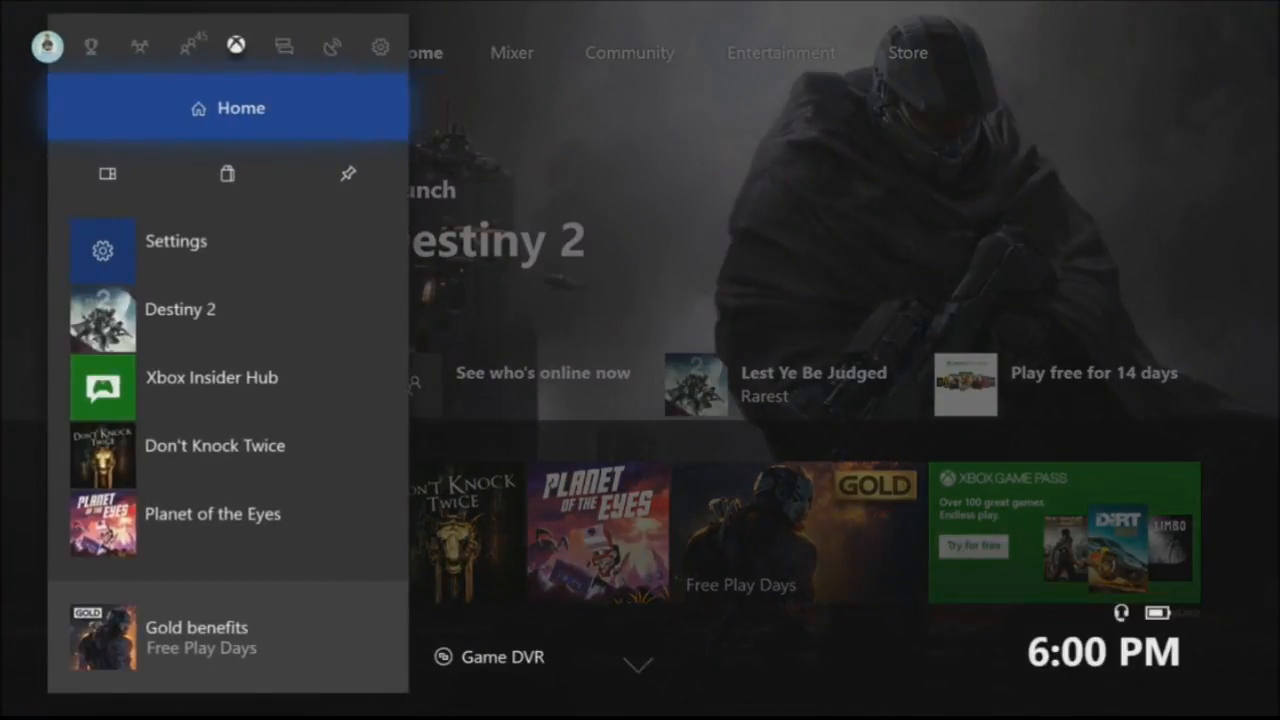
left_click(333, 46)
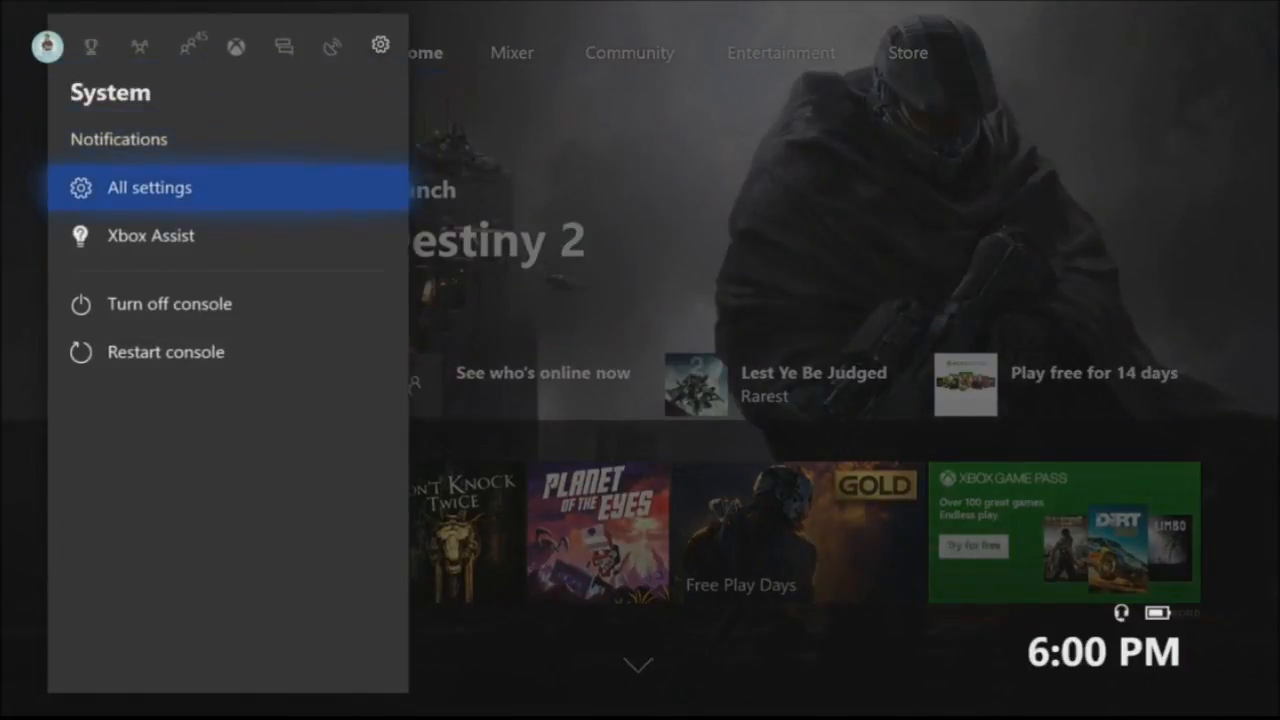
Step: Go to All settings > Preferences > Broadcast & capture
left_click(149, 187)
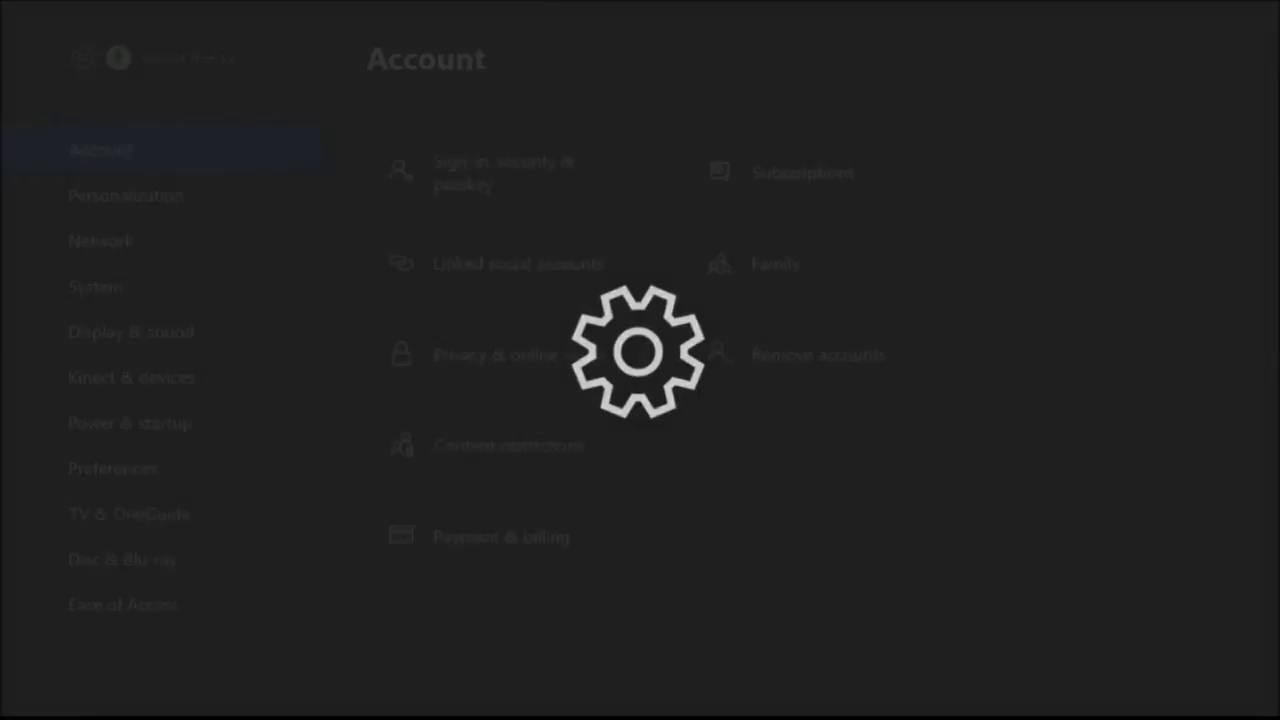
left_click(130, 331)
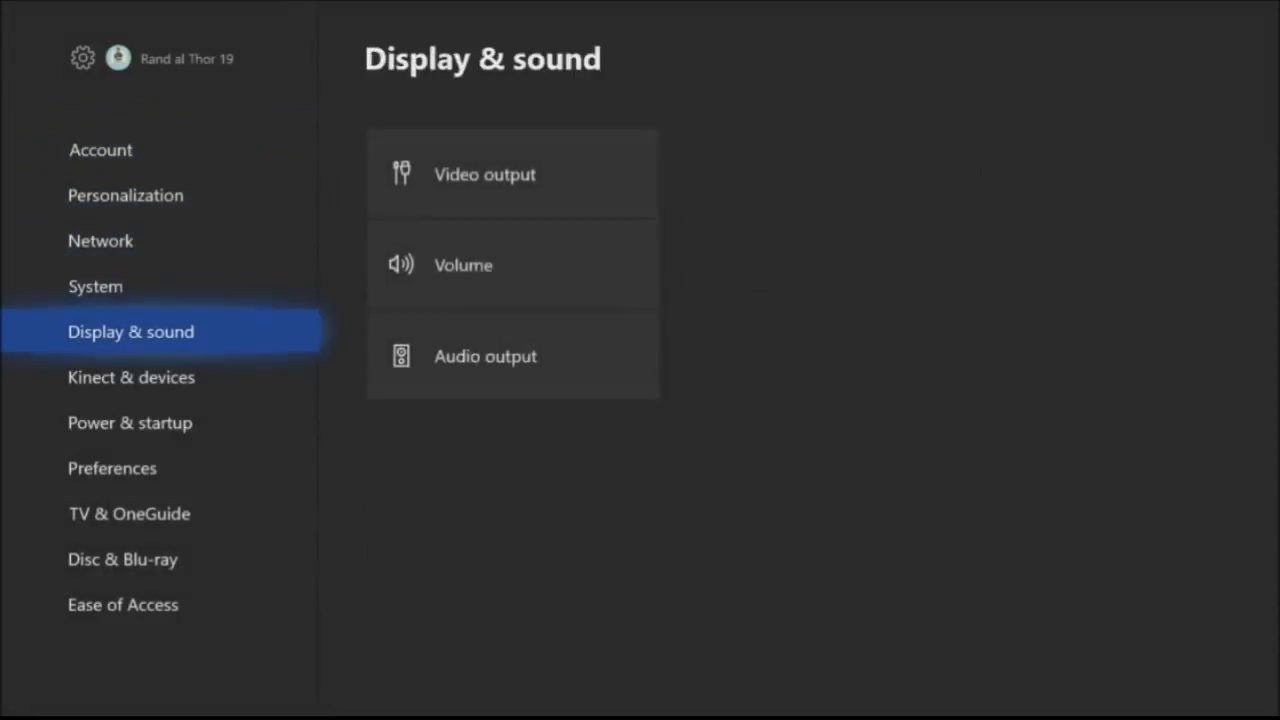
left_click(112, 468)
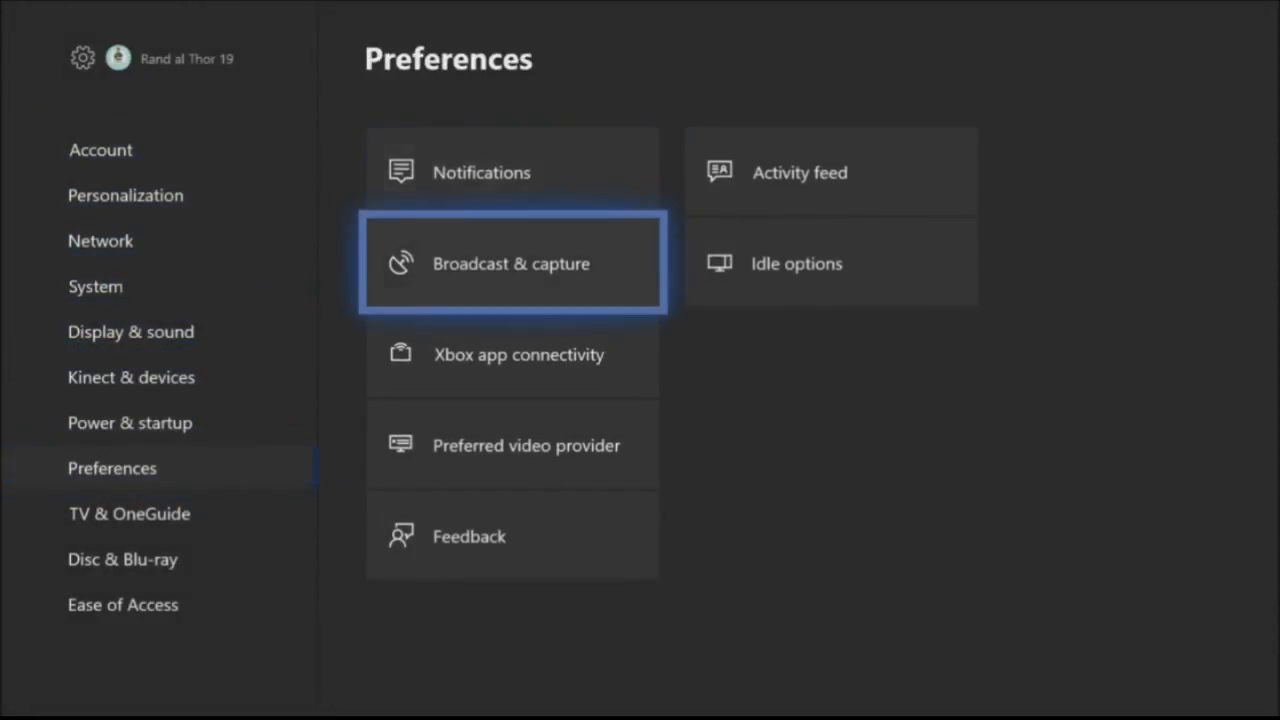
left_click(511, 263)
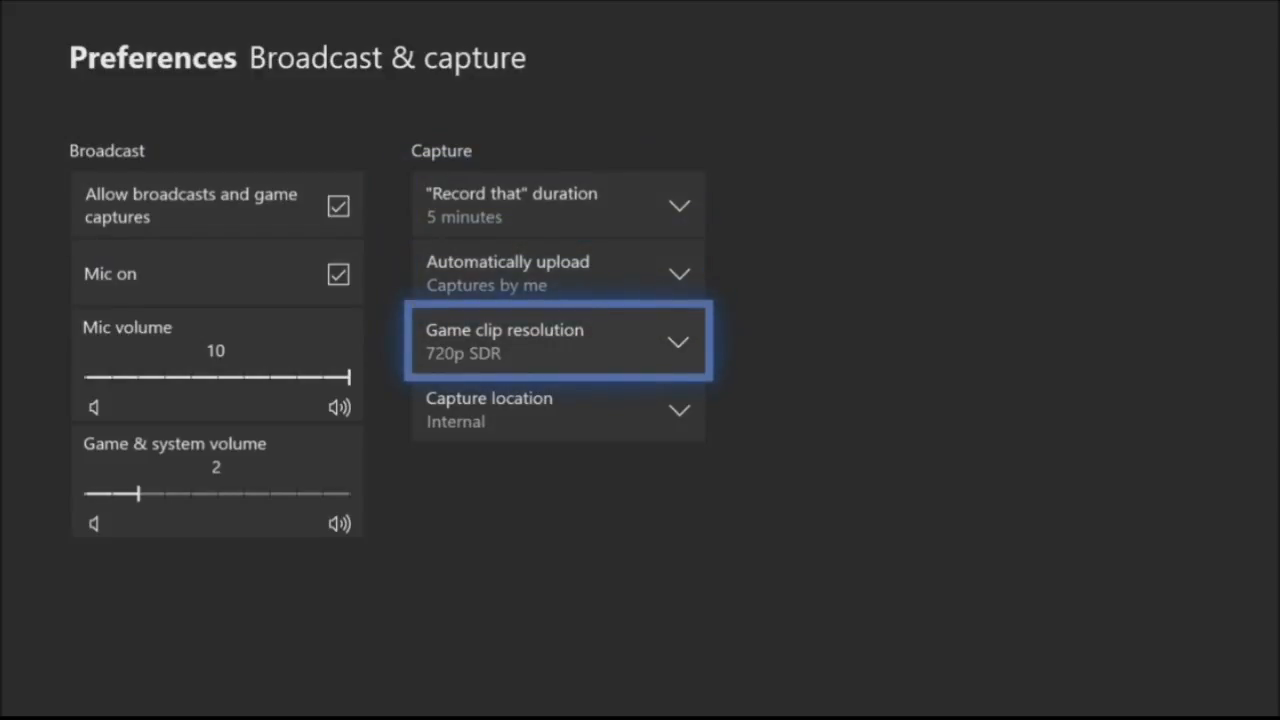
Step: Change game clip resolution from 720p SDR to 1080p SDR and set Record that to 30 seconds
left_click(557, 340)
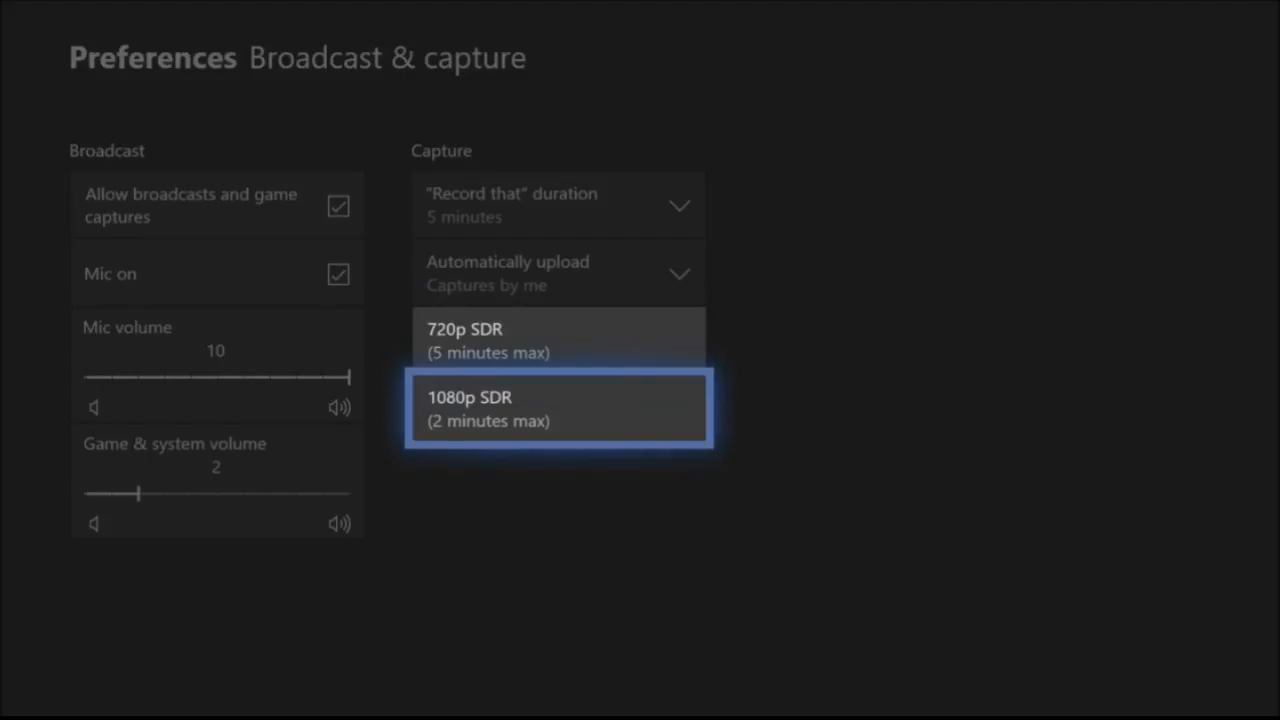
left_click(558, 408)
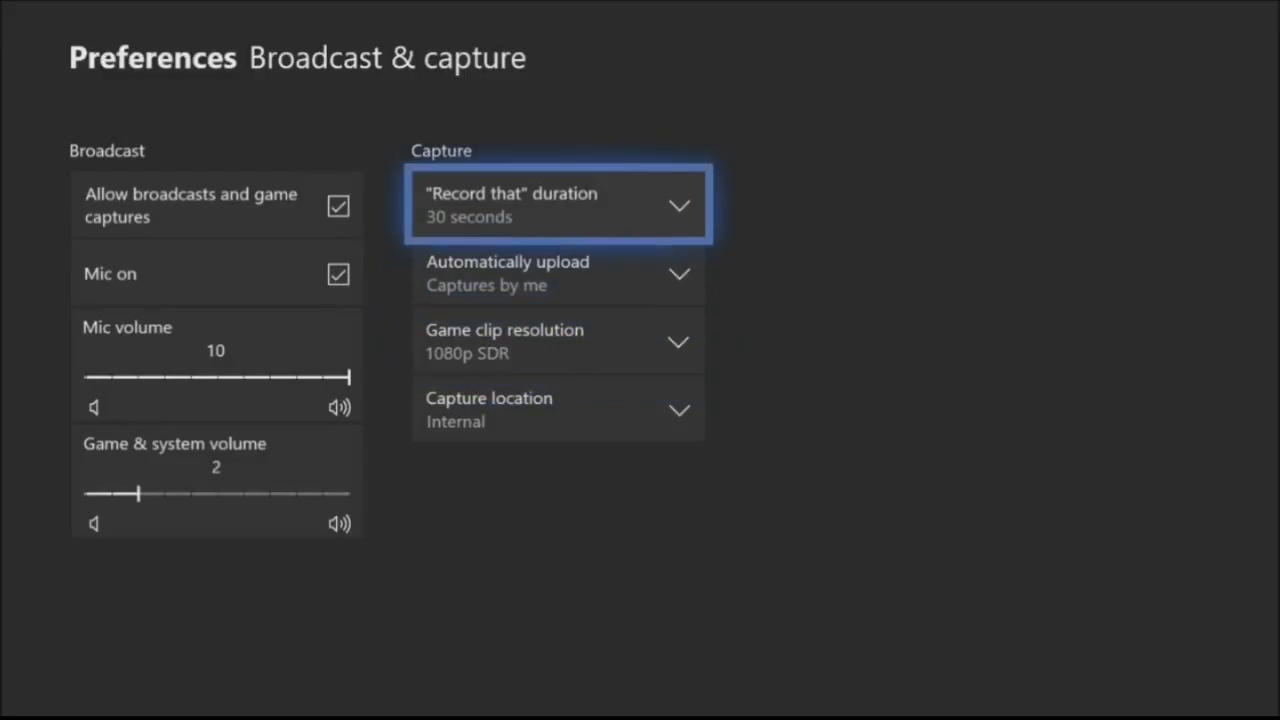
left_click(558, 204)
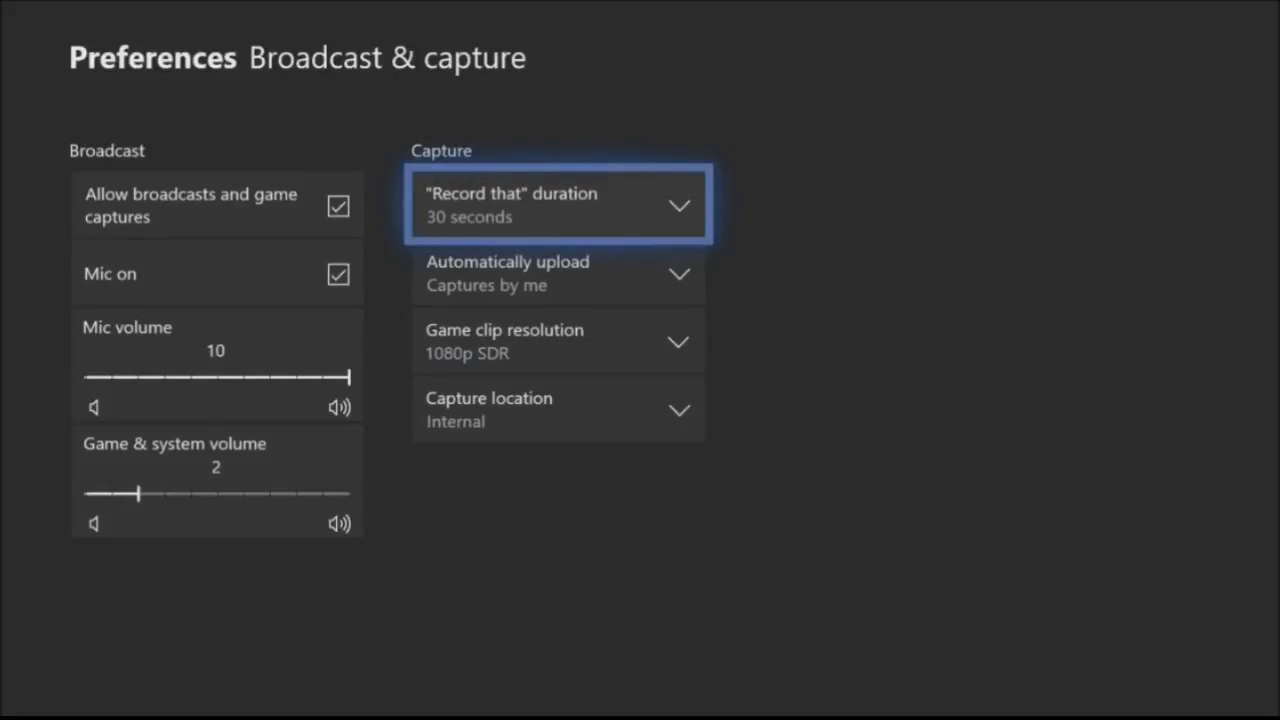
left_click(557, 409)
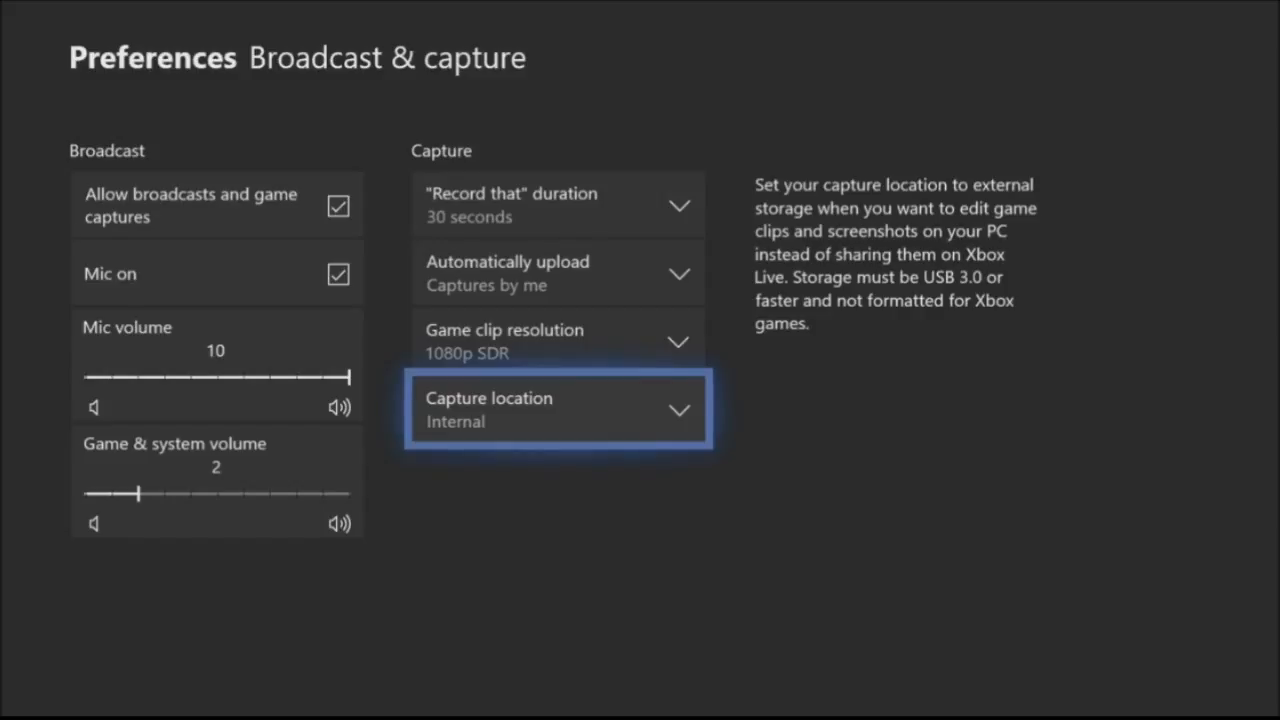
left_click(558, 408)
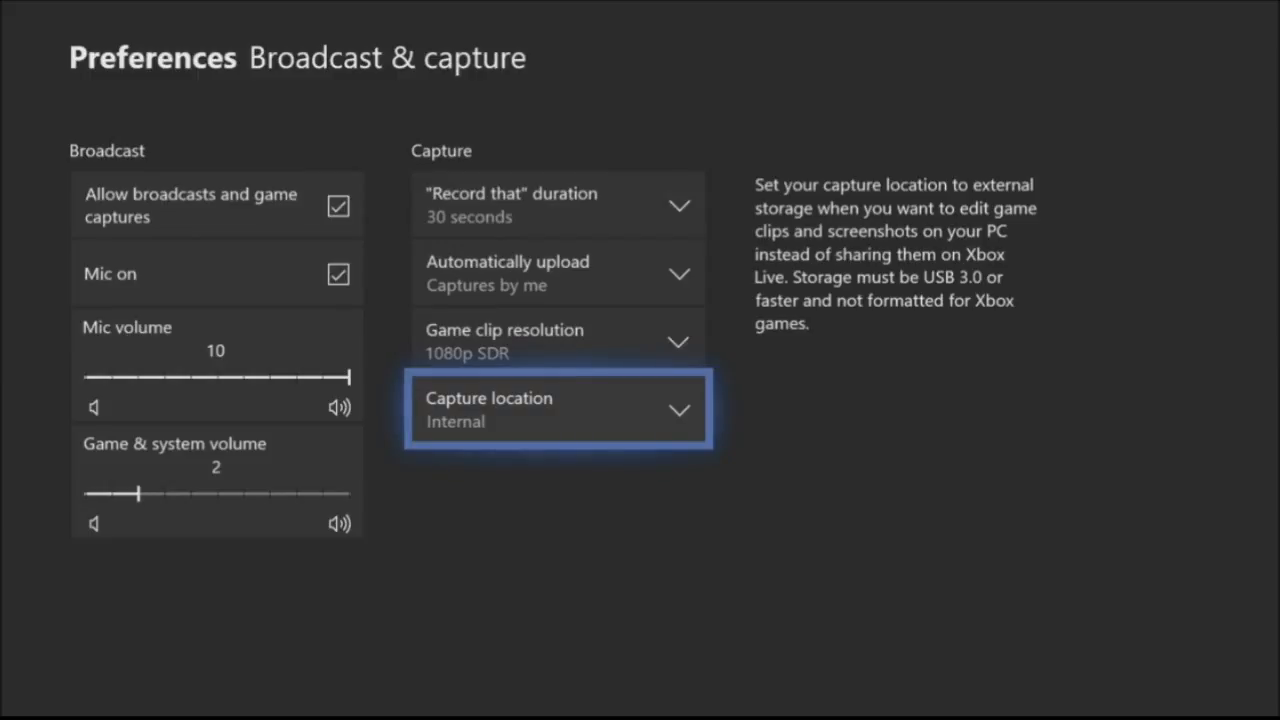
key("up")
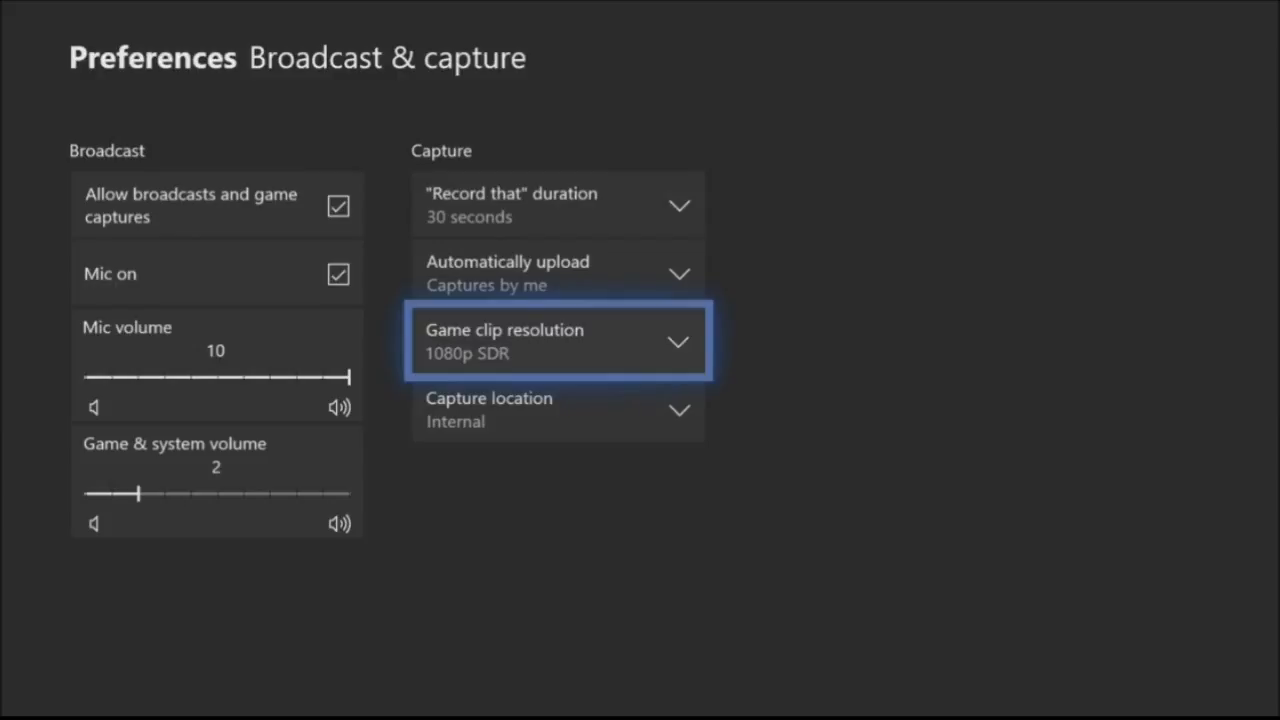